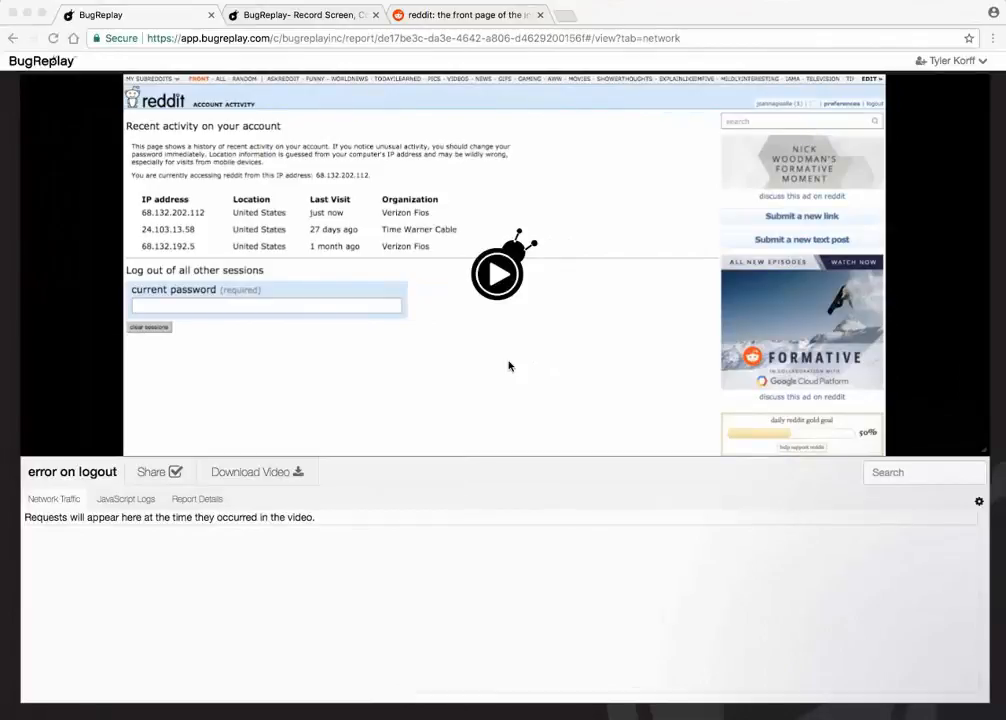
Step: Play the 'error on logout' recording until the forbidden page and its network requests appear
{"action": "left_click", "coordinate": [496, 270]}
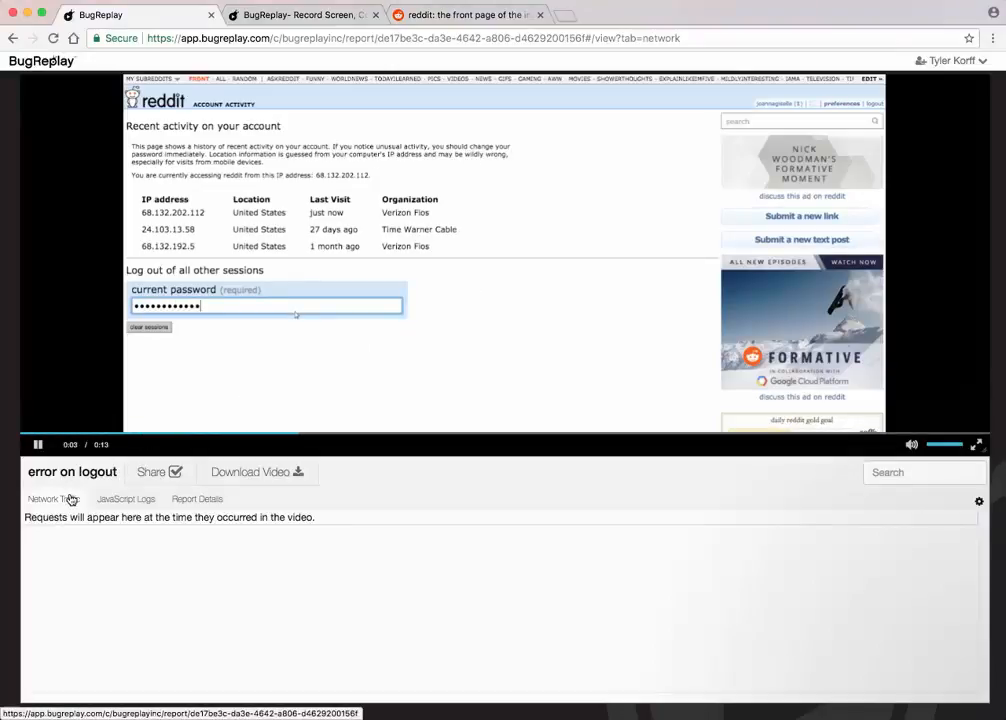
{"action": "left_click", "coordinate": [148, 328]}
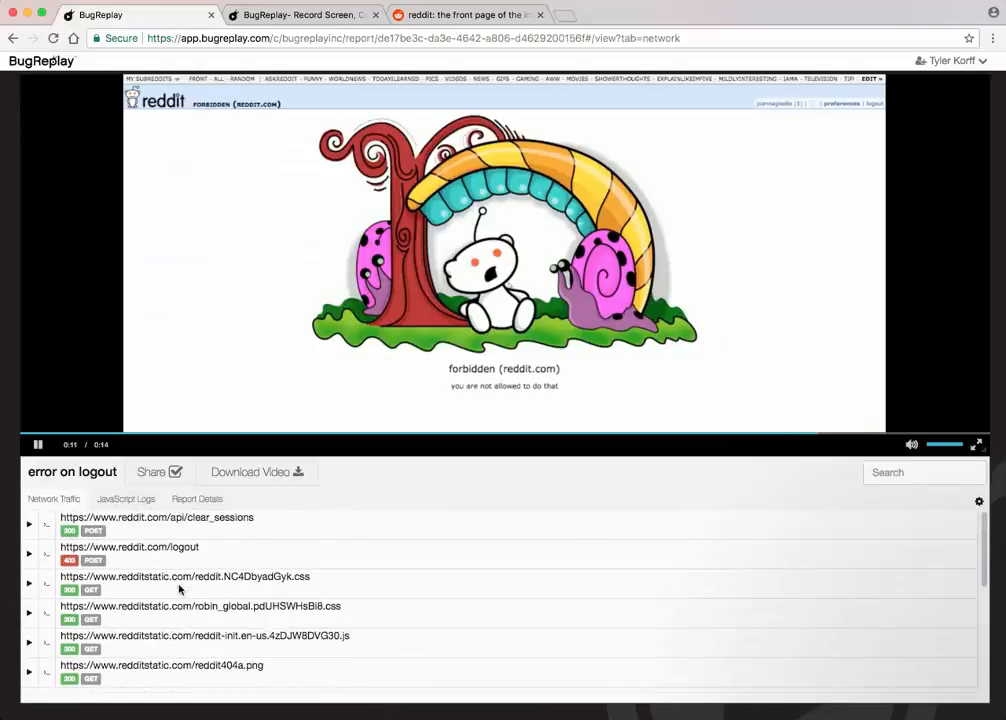
Step: Inspect the failed logout request's General, Request and Response details (POST, 403 Forbidden)
{"action": "left_click", "coordinate": [136, 548]}
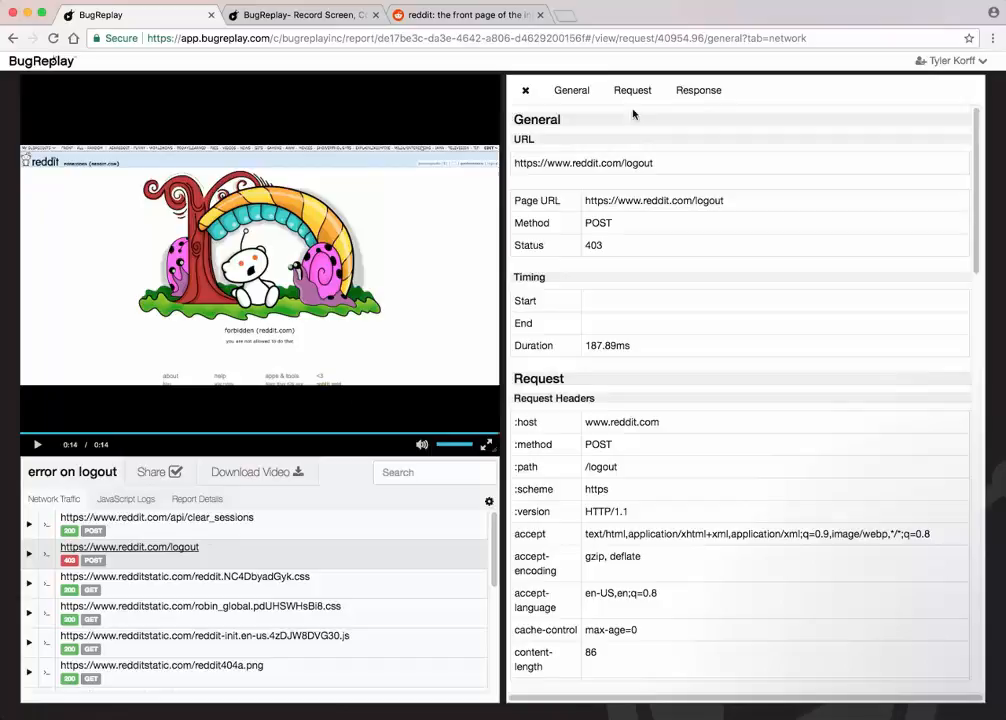
{"action": "left_click", "coordinate": [632, 90]}
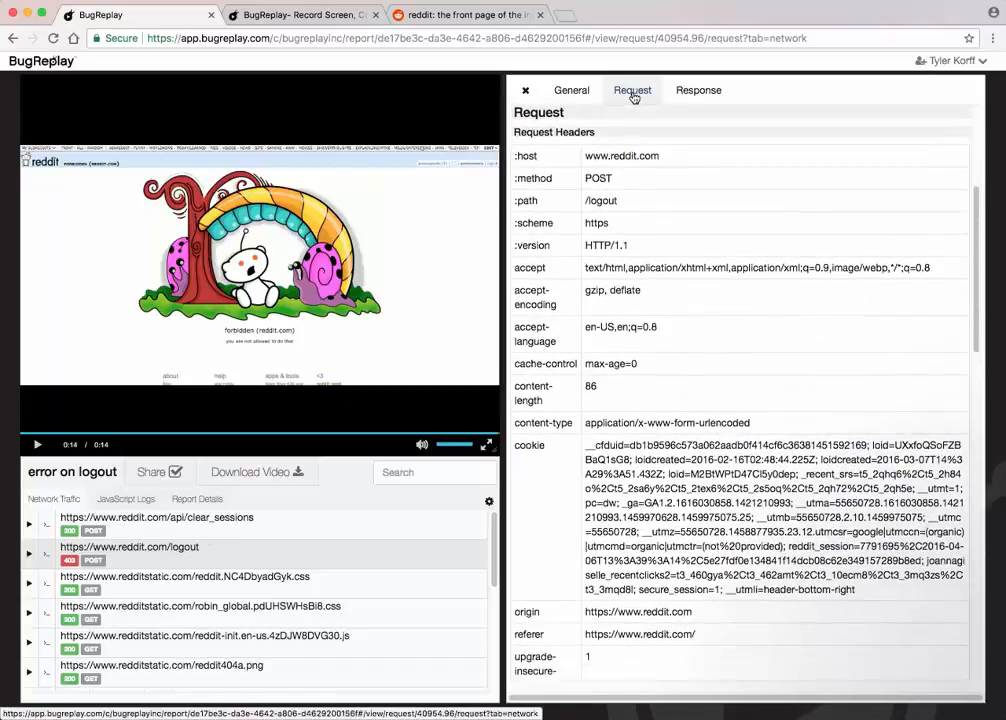
{"action": "left_click", "coordinate": [700, 90]}
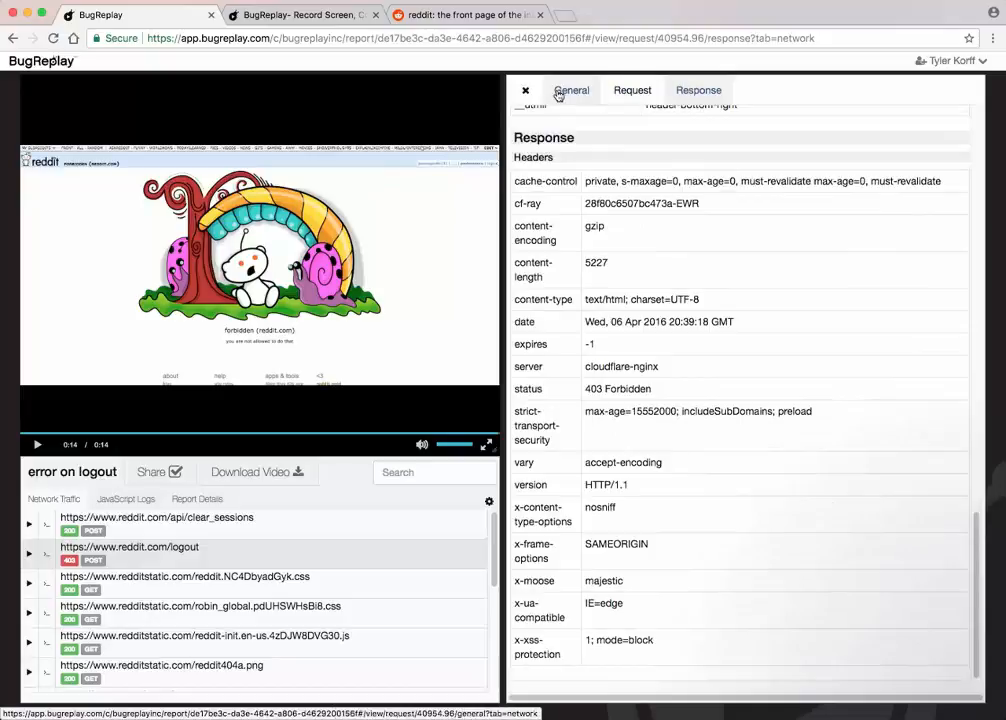
{"action": "left_click", "coordinate": [514, 90]}
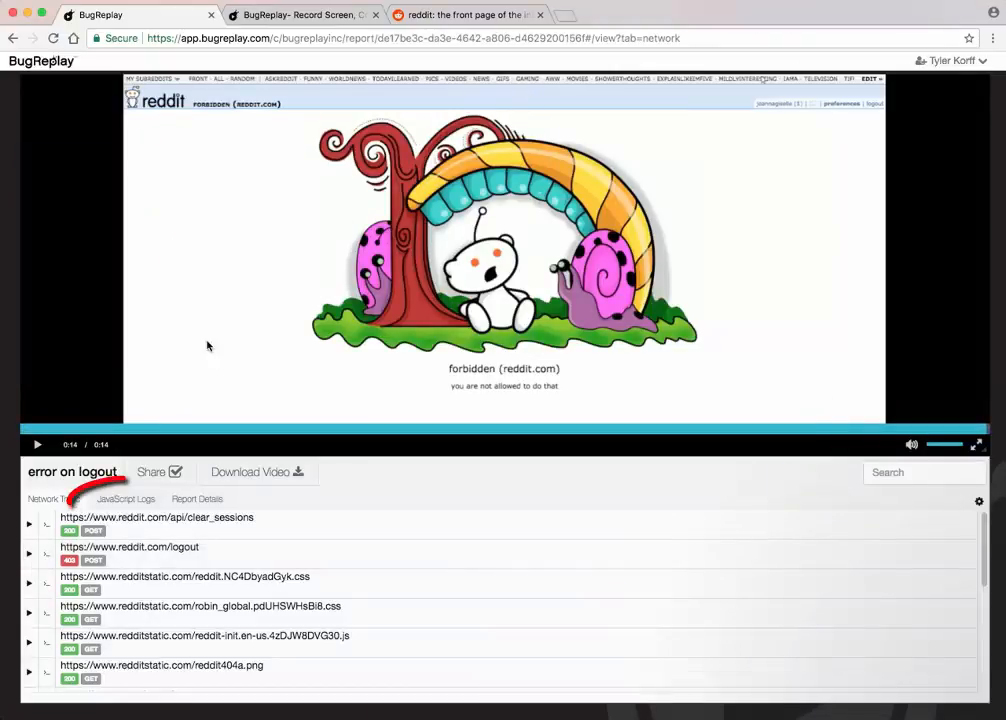
Step: Show the recording's JavaScript console logs with the 403 failed-to-load-resource error
{"action": "left_click", "coordinate": [124, 500]}
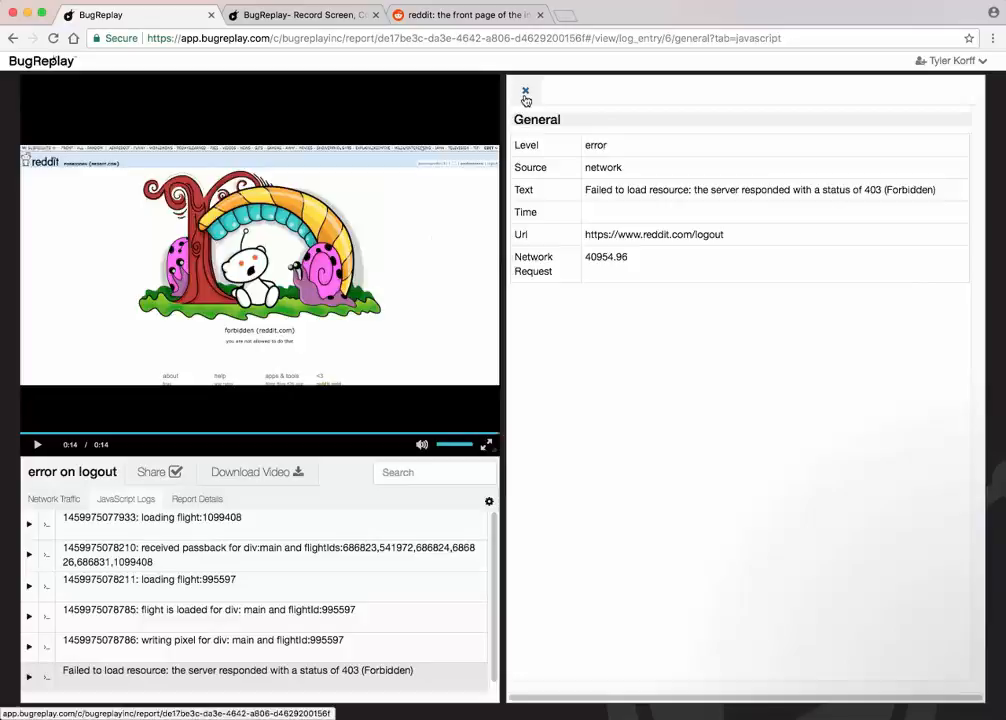
{"action": "left_click", "coordinate": [524, 92]}
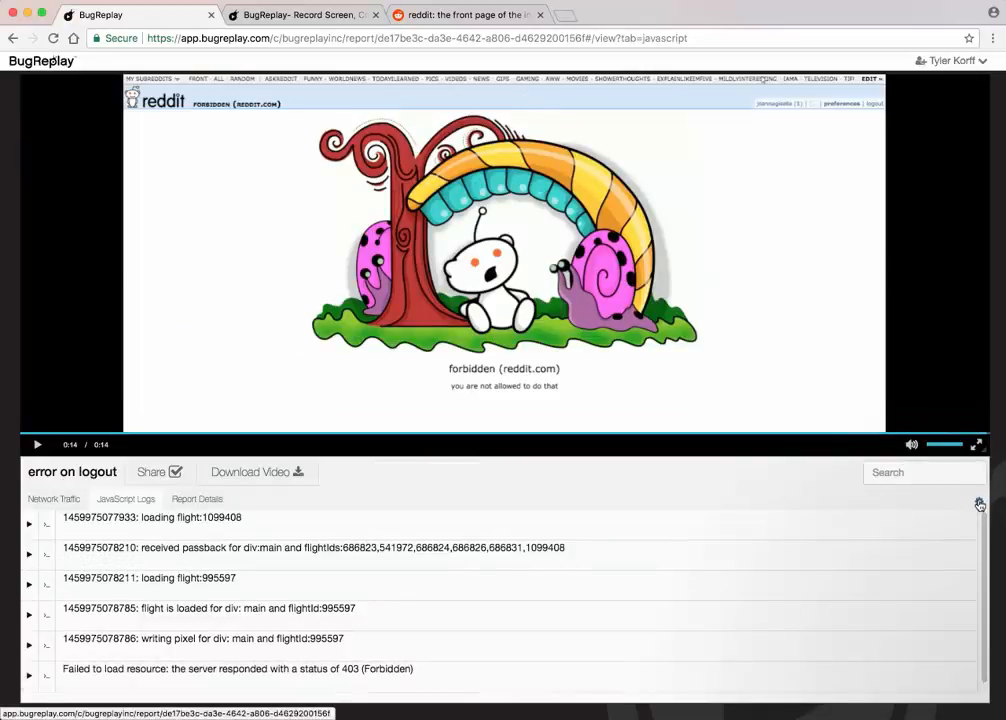
Step: Review the log filter options and network traffic, then show report details like OS and Chrome 49
{"action": "left_click", "coordinate": [980, 504]}
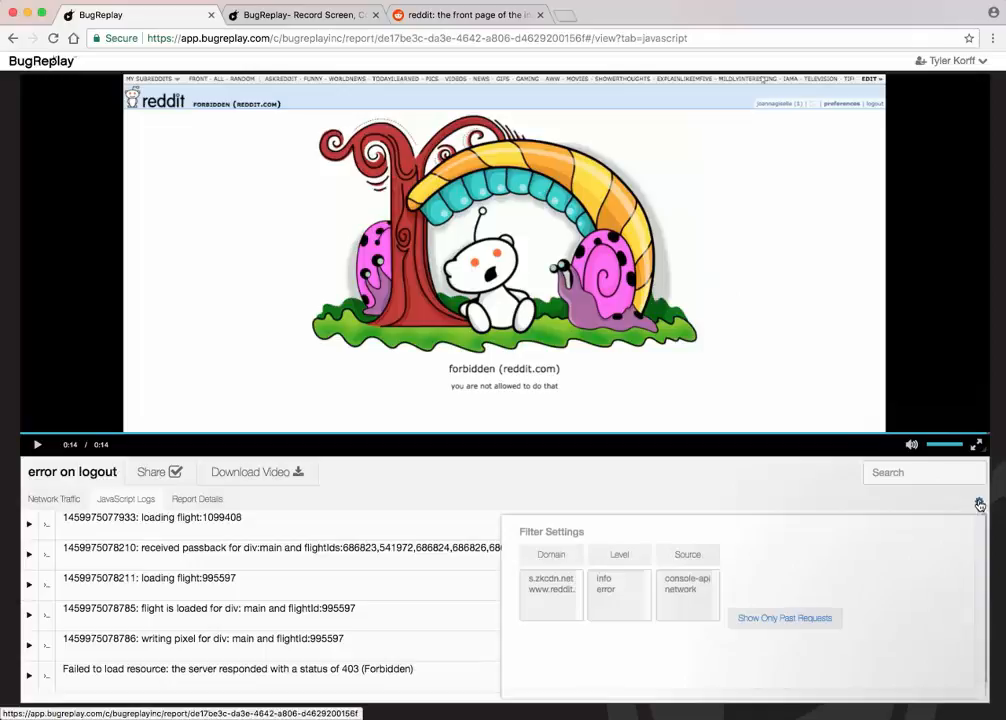
{"action": "mouse_move", "coordinate": [54, 498]}
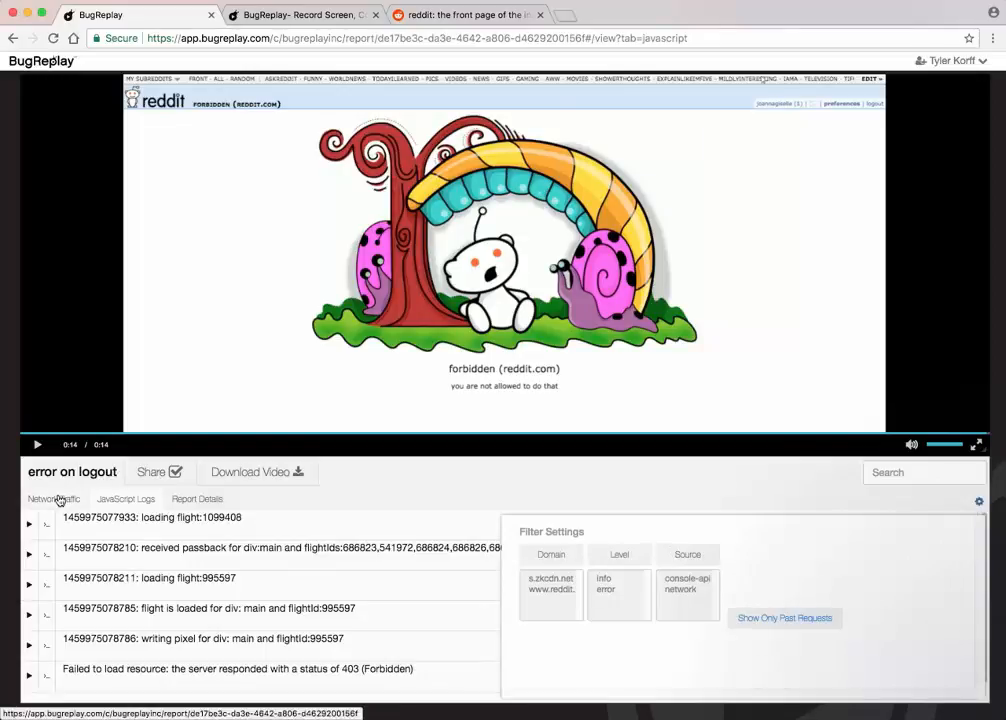
{"action": "left_click", "coordinate": [52, 498]}
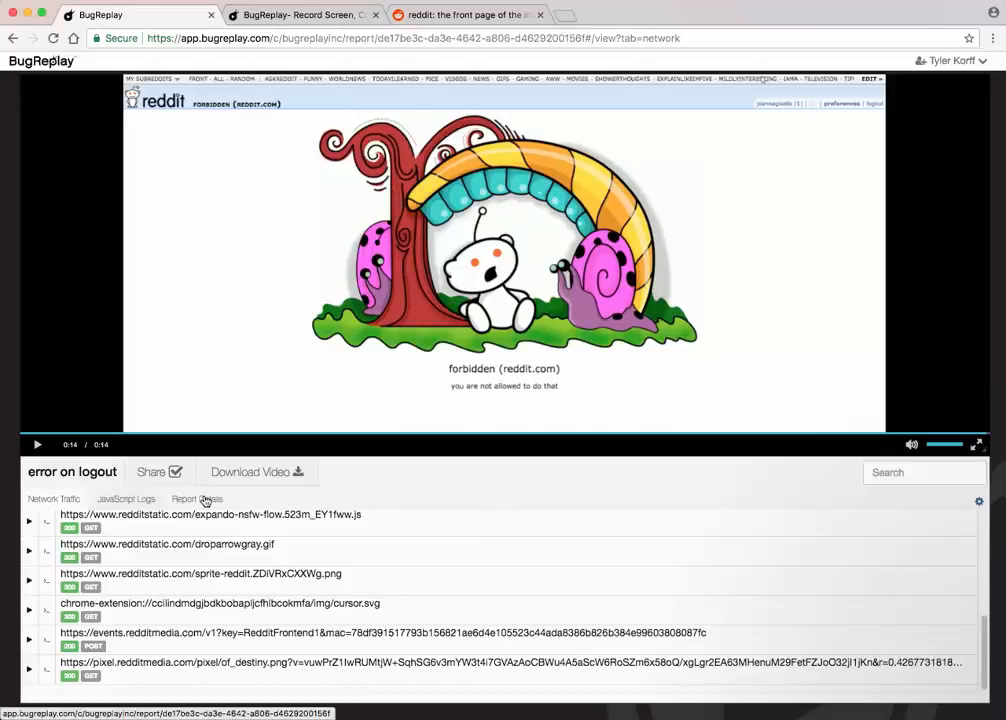
{"action": "left_click", "coordinate": [196, 500]}
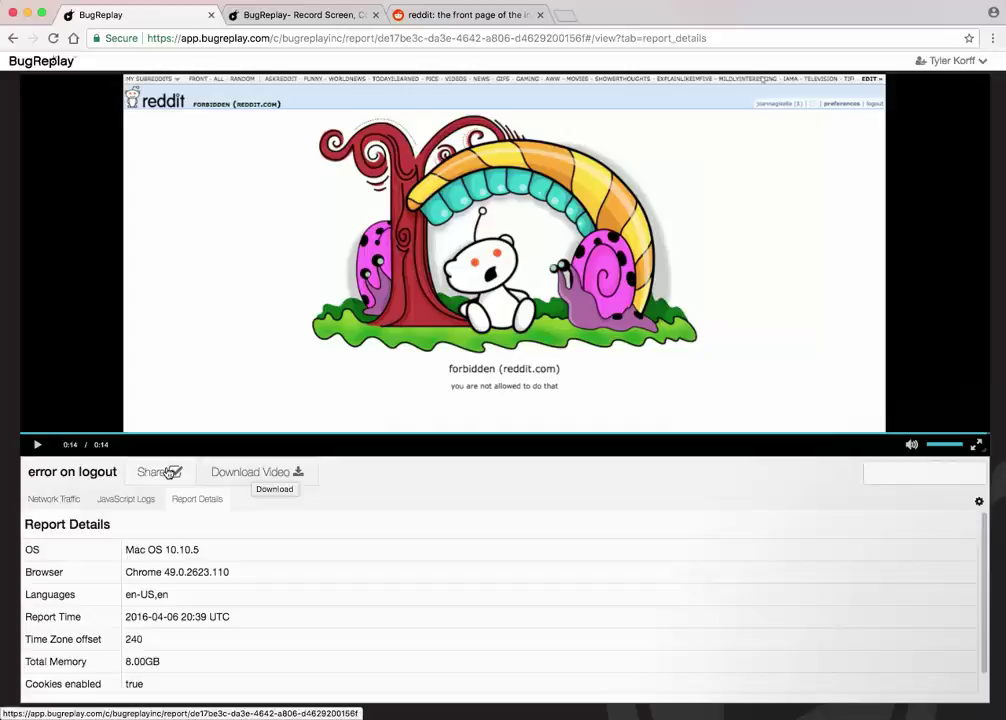
Step: Share the bug report publicly and copy its shared report URL
{"action": "left_click", "coordinate": [162, 472]}
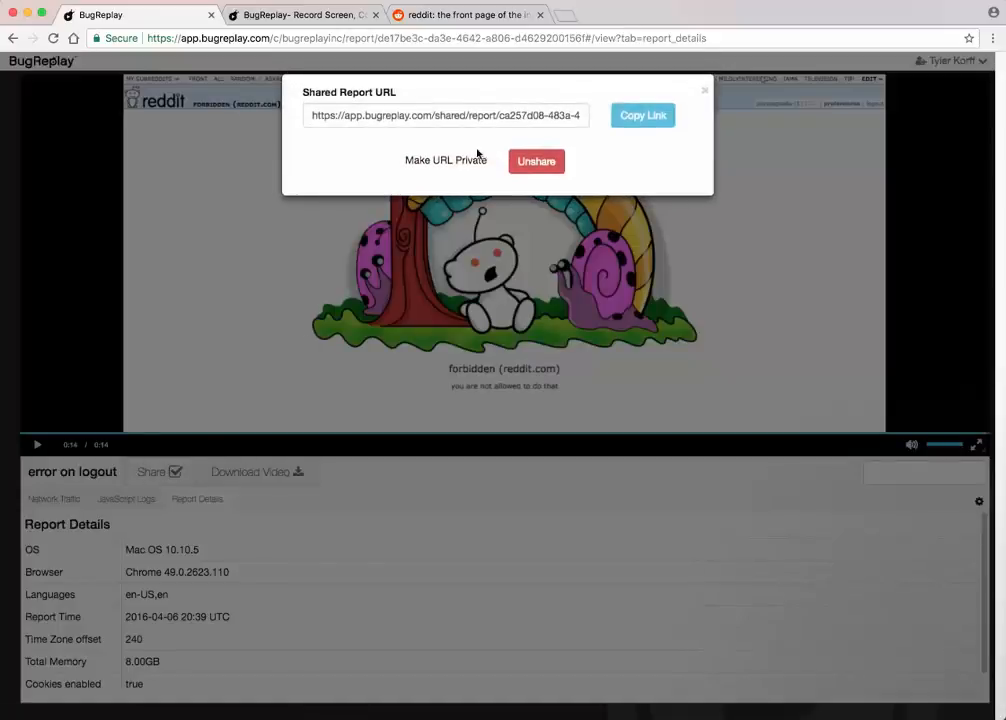
{"action": "left_click", "coordinate": [642, 114]}
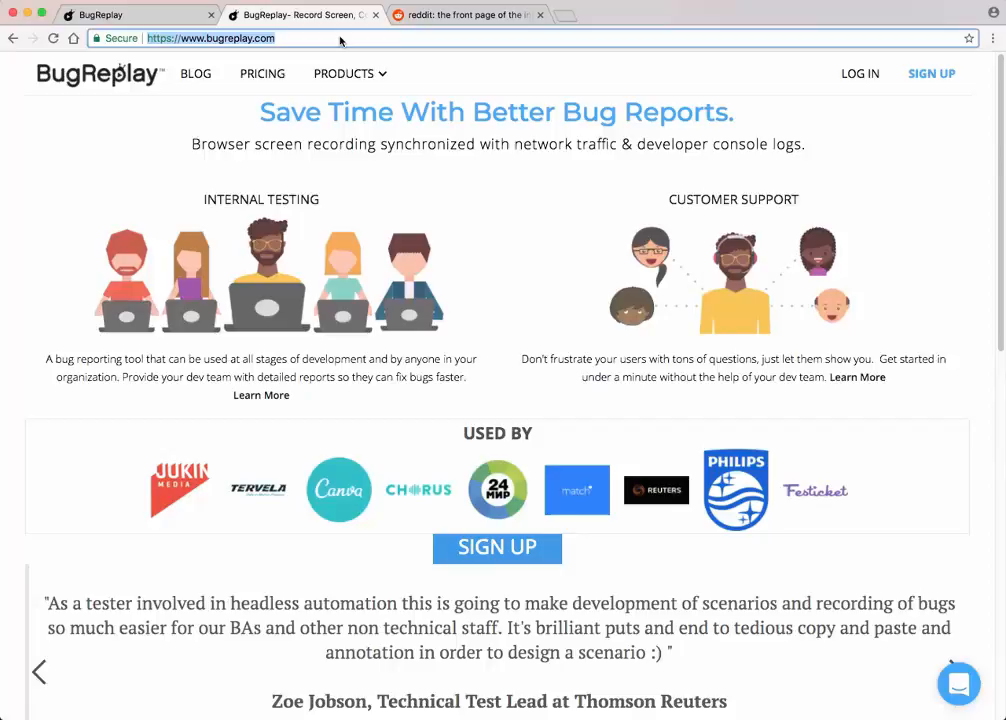
Step: Start sign-up and create a team with the email 'tyler@'
{"action": "left_click", "coordinate": [932, 72]}
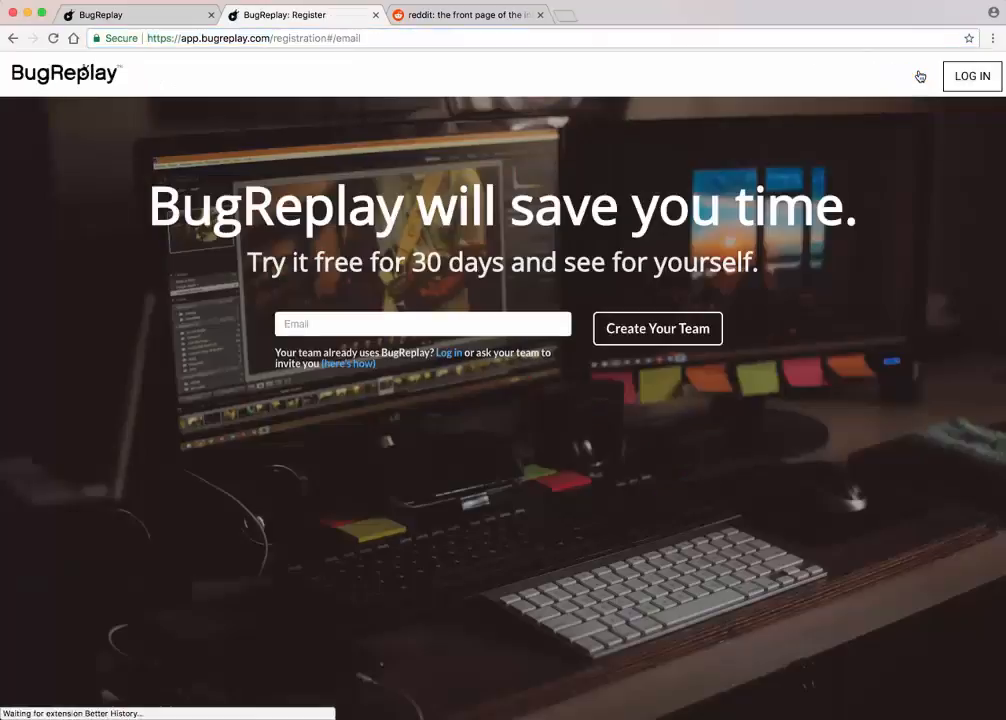
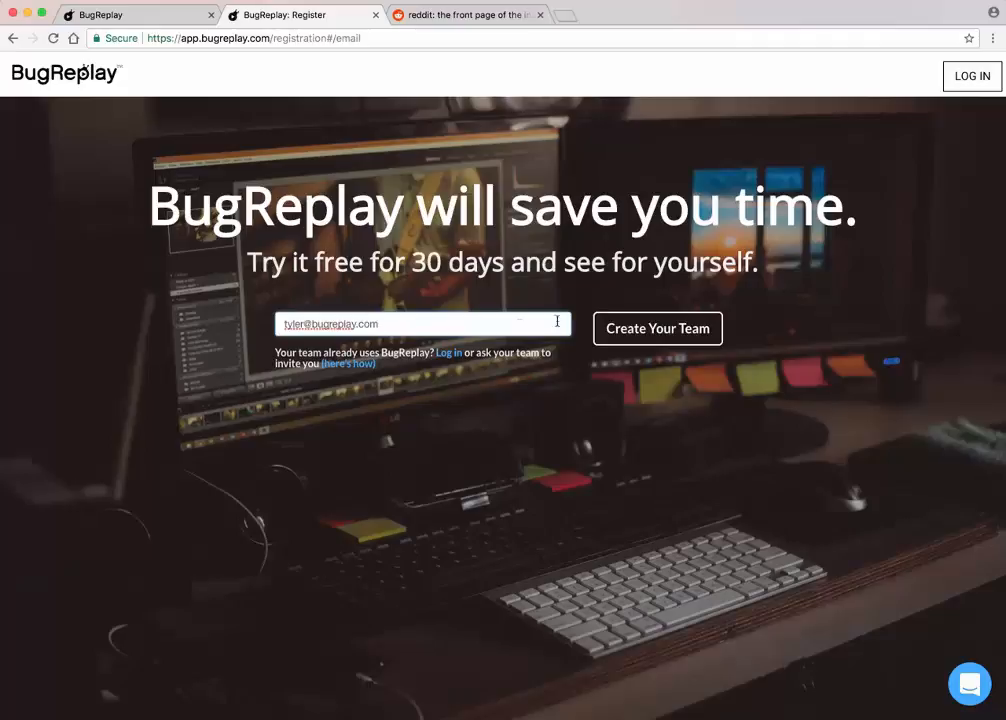
{"action": "left_click", "coordinate": [656, 328]}
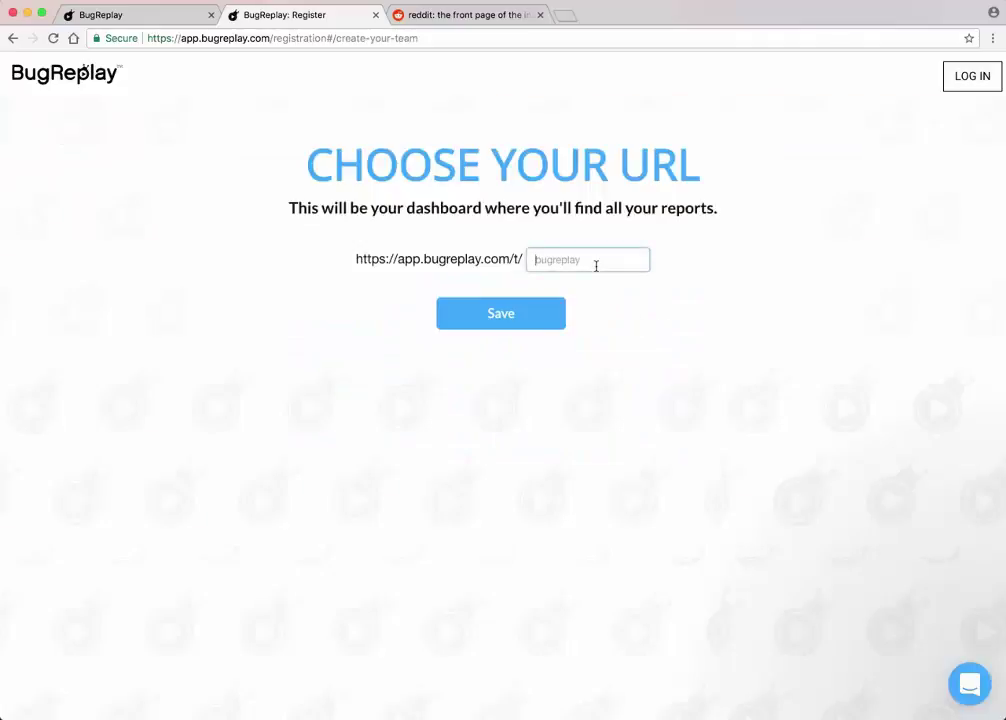
Step: Set 'mycompanyname' as the team dashboard URL and save it
{"action": "type", "text": "mycompany"}
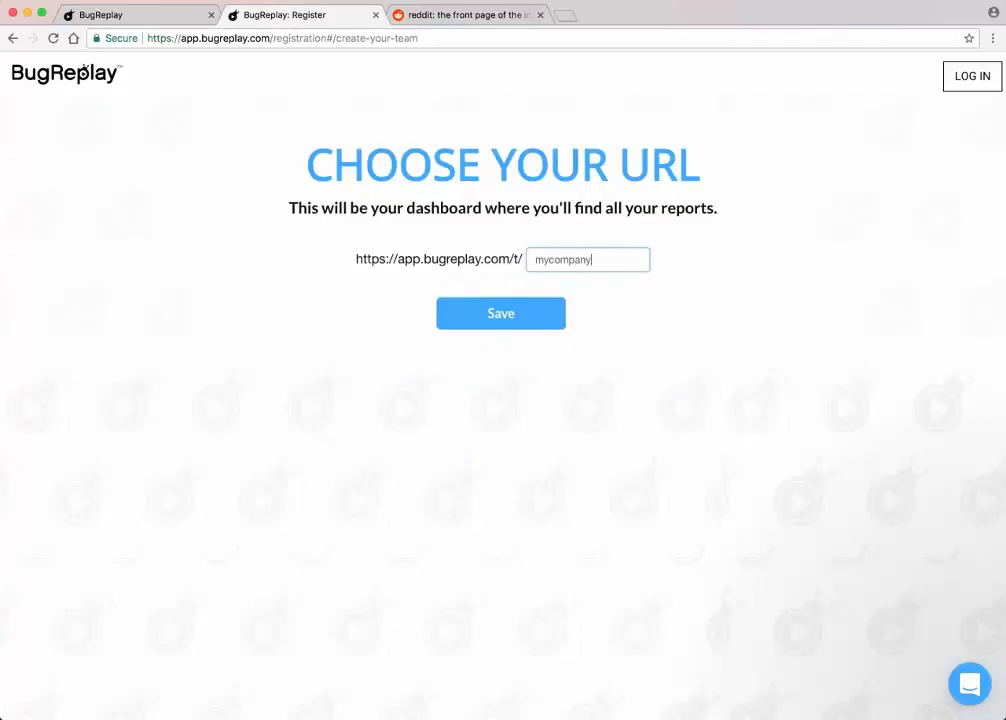
{"action": "type", "text": "name"}
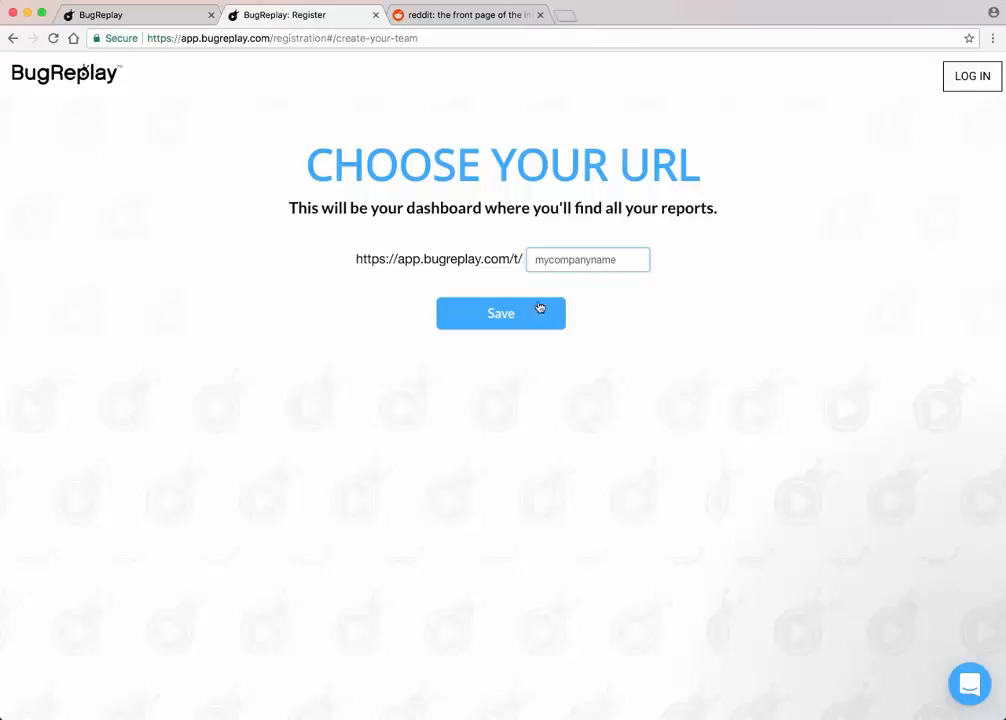
{"action": "left_click", "coordinate": [500, 312]}
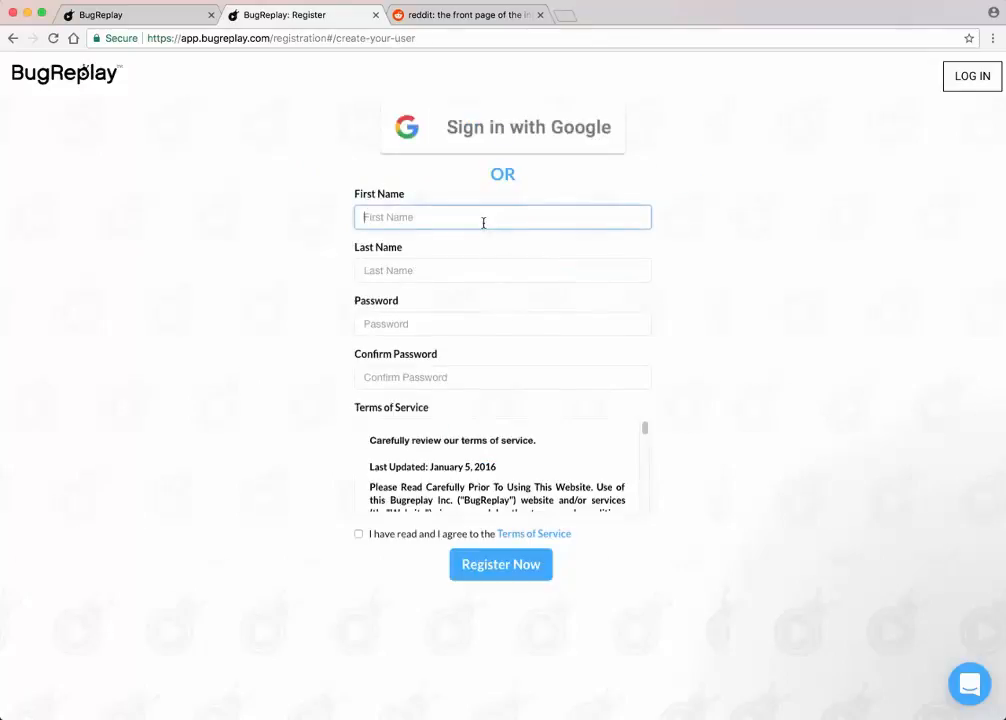
Step: Fill in name 'Kor' and matching passwords, accept the terms and register the account
{"action": "type", "text": "Korff"}
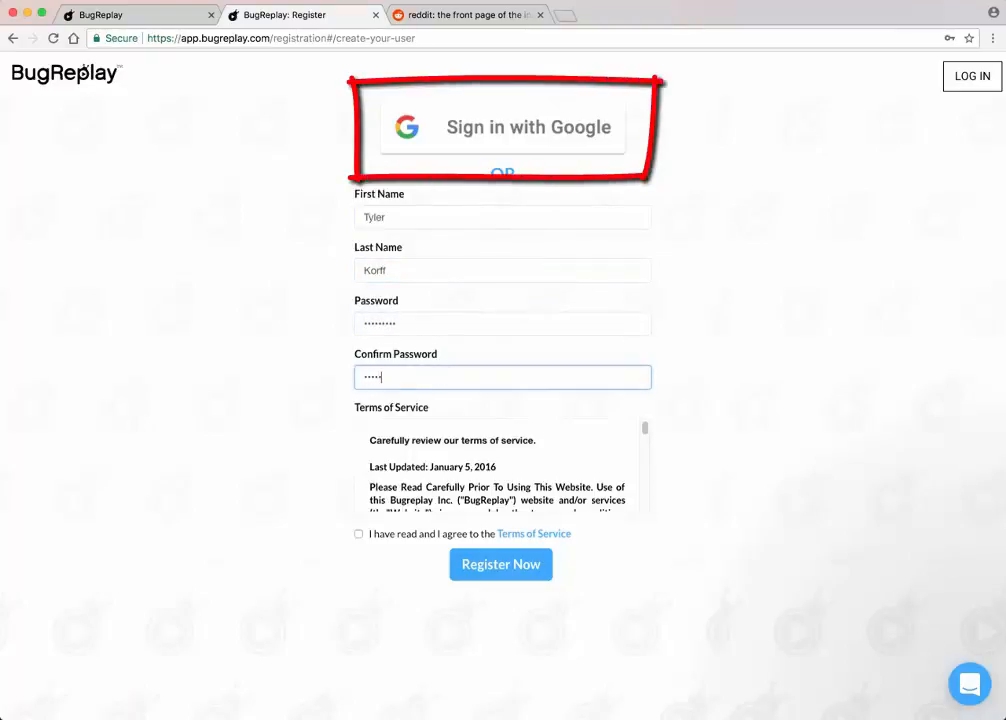
{"action": "type", "text": "••••"}
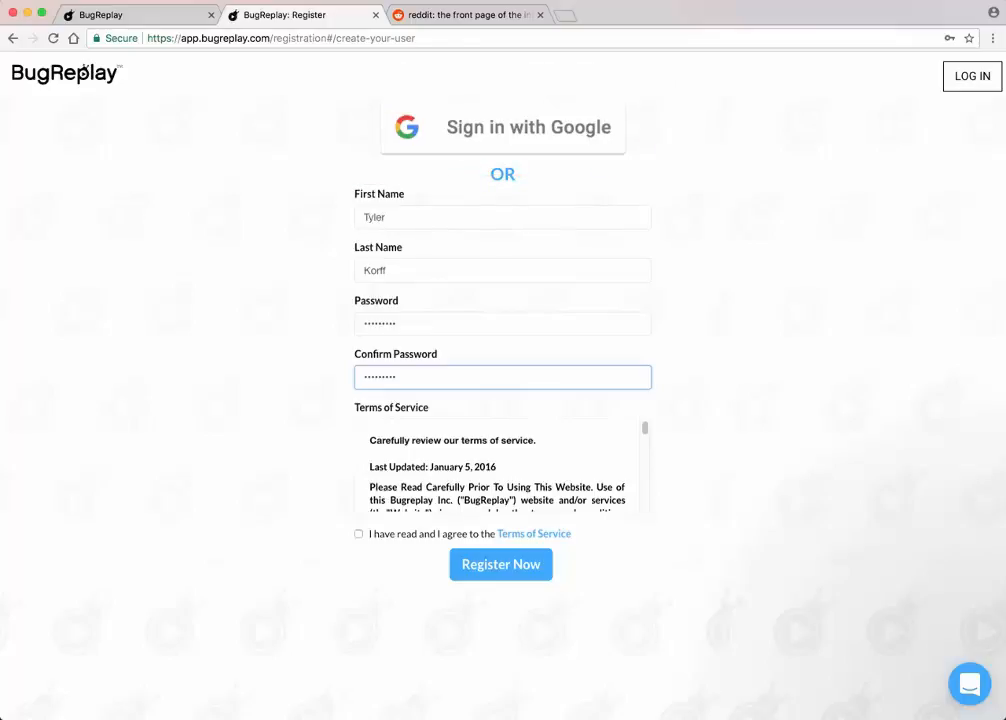
{"action": "scroll", "scroll_direction": "down", "scroll_amount": 3}
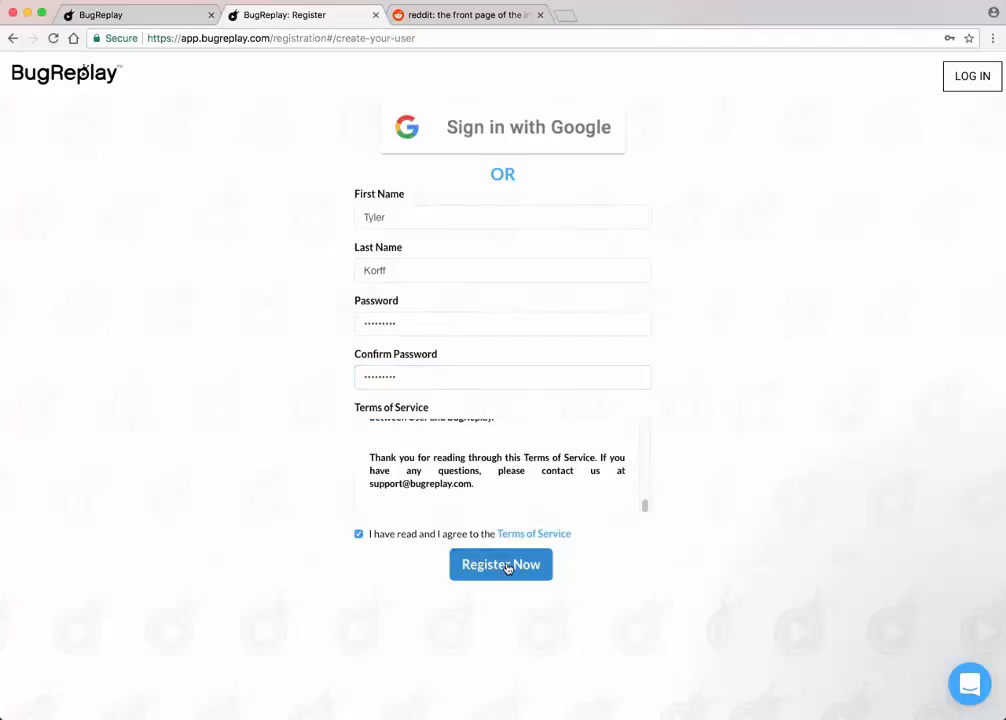
{"action": "left_click", "coordinate": [500, 564]}
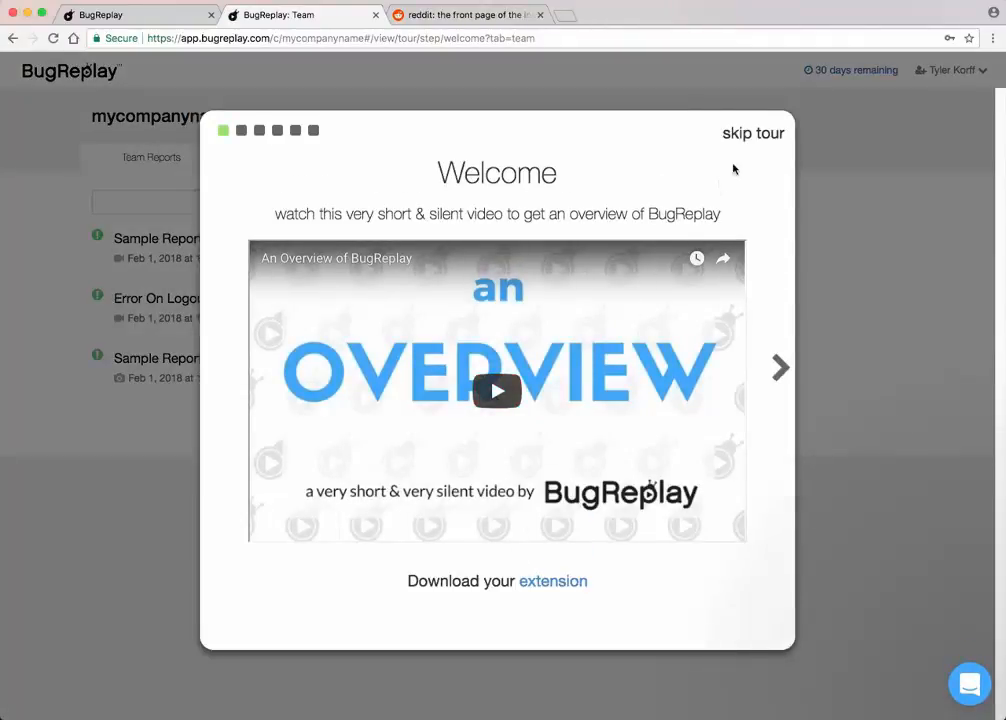
Step: Skip the welcome tour to reach the mycompanyname team dashboard
{"action": "left_click", "coordinate": [752, 132]}
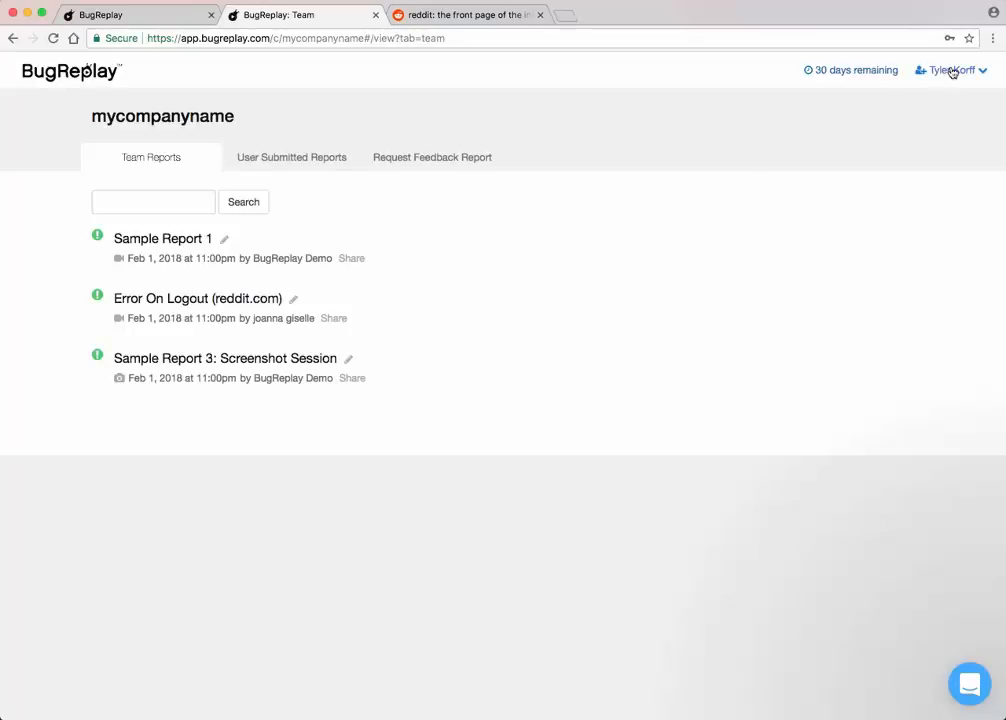
Step: From the account menu, visit account settings and then Notifications and Integrations
{"action": "left_click", "coordinate": [952, 70]}
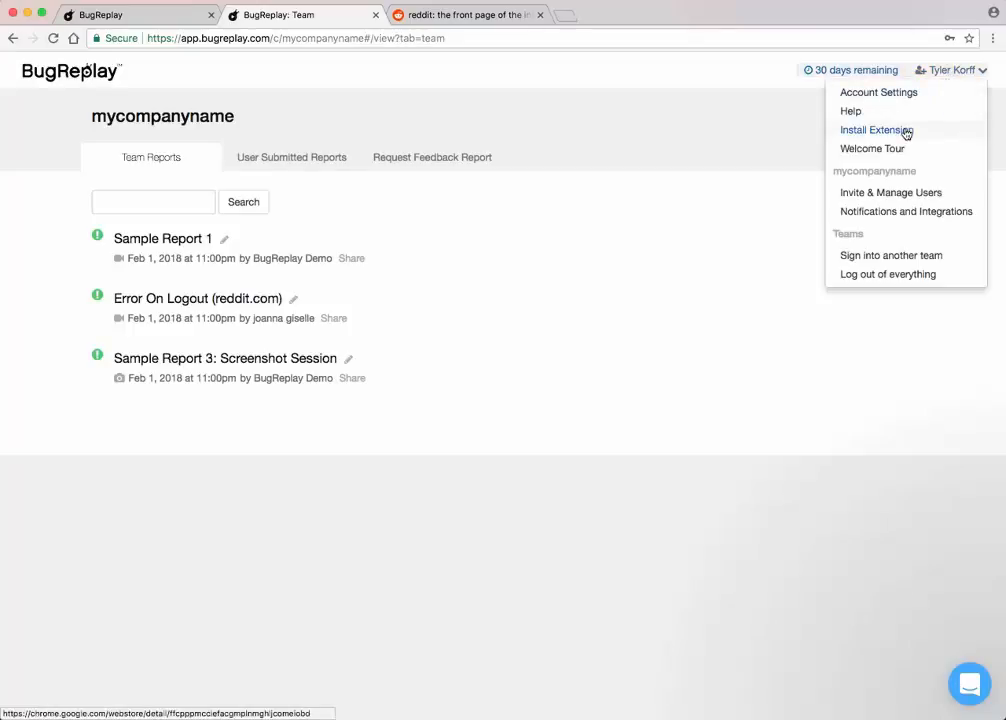
{"action": "left_click", "coordinate": [876, 130]}
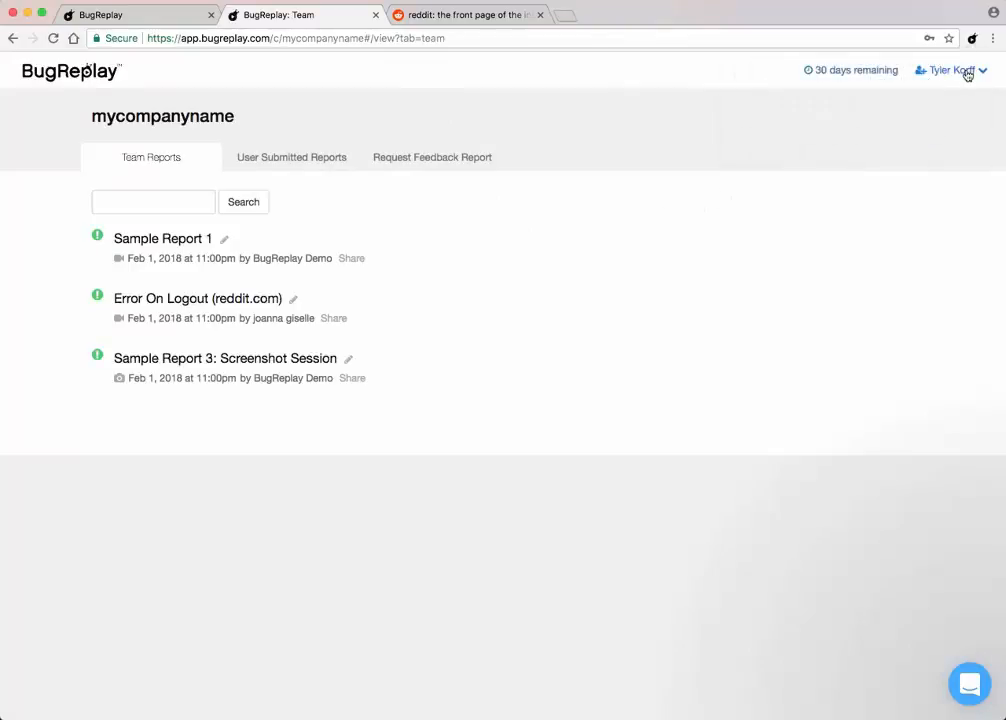
{"action": "left_click", "coordinate": [956, 70]}
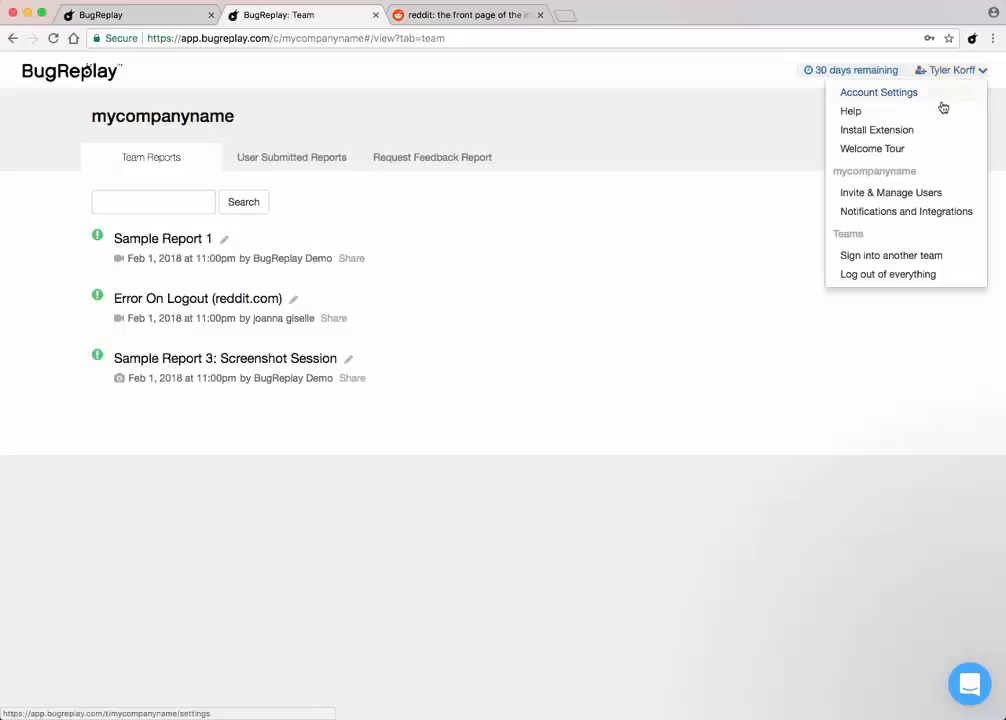
{"action": "left_click", "coordinate": [892, 192]}
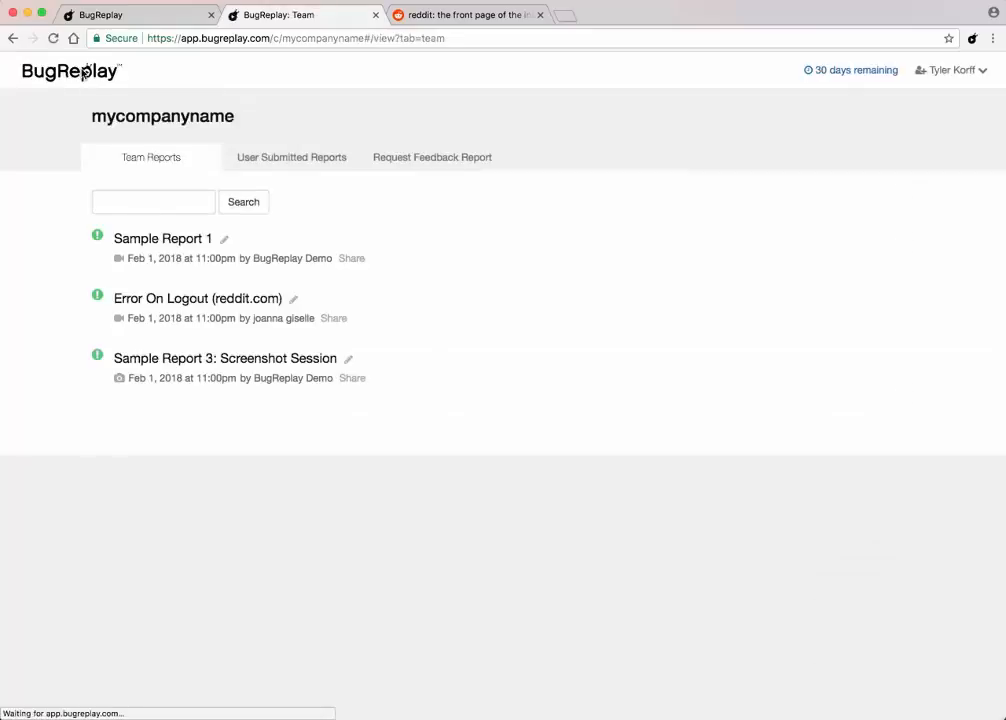
{"action": "left_click", "coordinate": [948, 70]}
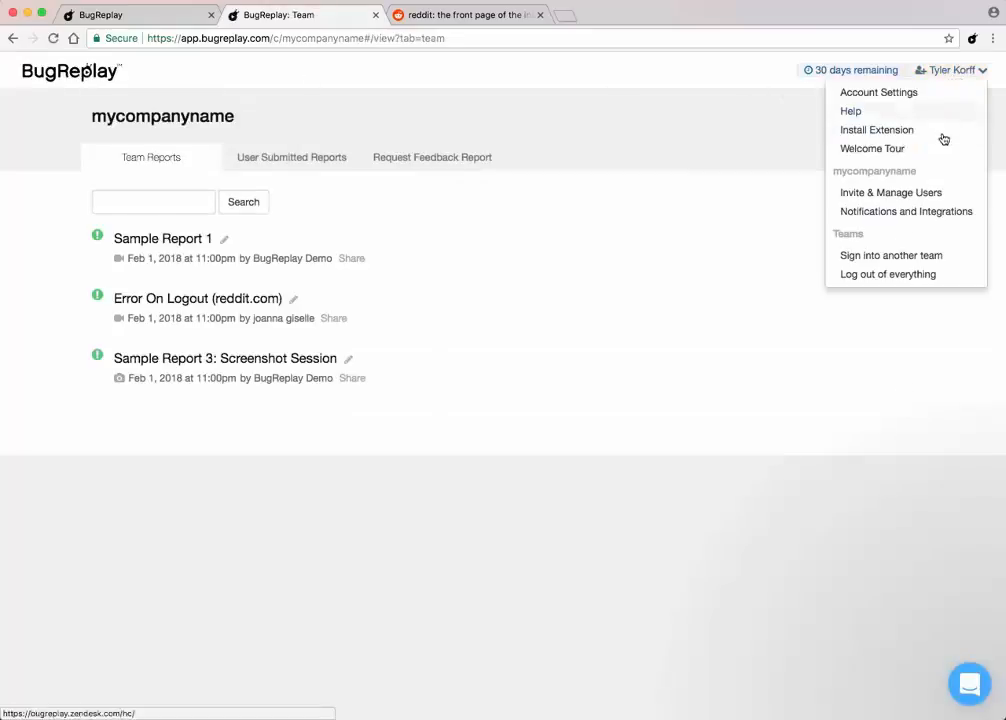
{"action": "left_click", "coordinate": [906, 212]}
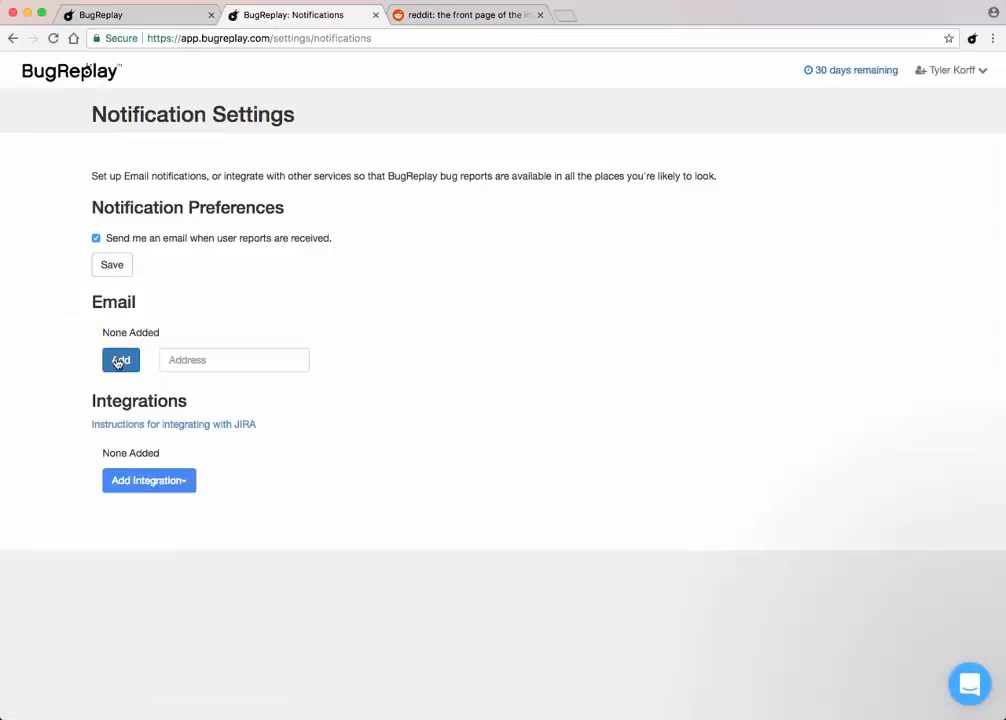
Step: List the addable integrations: GitHub Issue Tracker, Jira Issue Tracker and Slack Webhook
{"action": "left_click", "coordinate": [148, 480]}
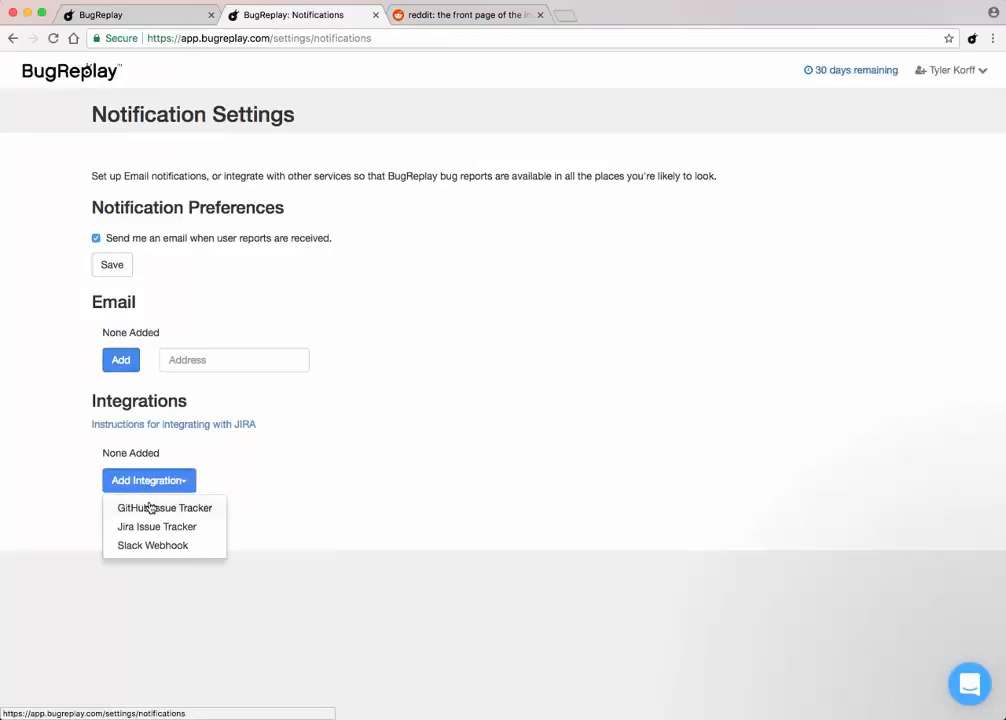
{"action": "mouse_move", "coordinate": [148, 526]}
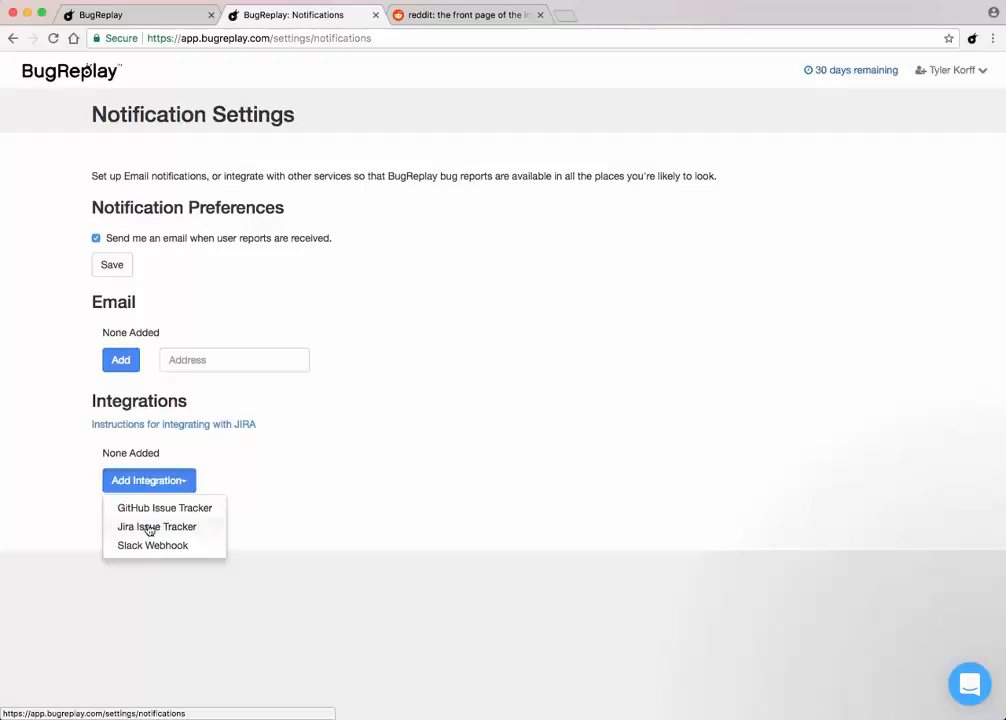
{"action": "mouse_move", "coordinate": [144, 548]}
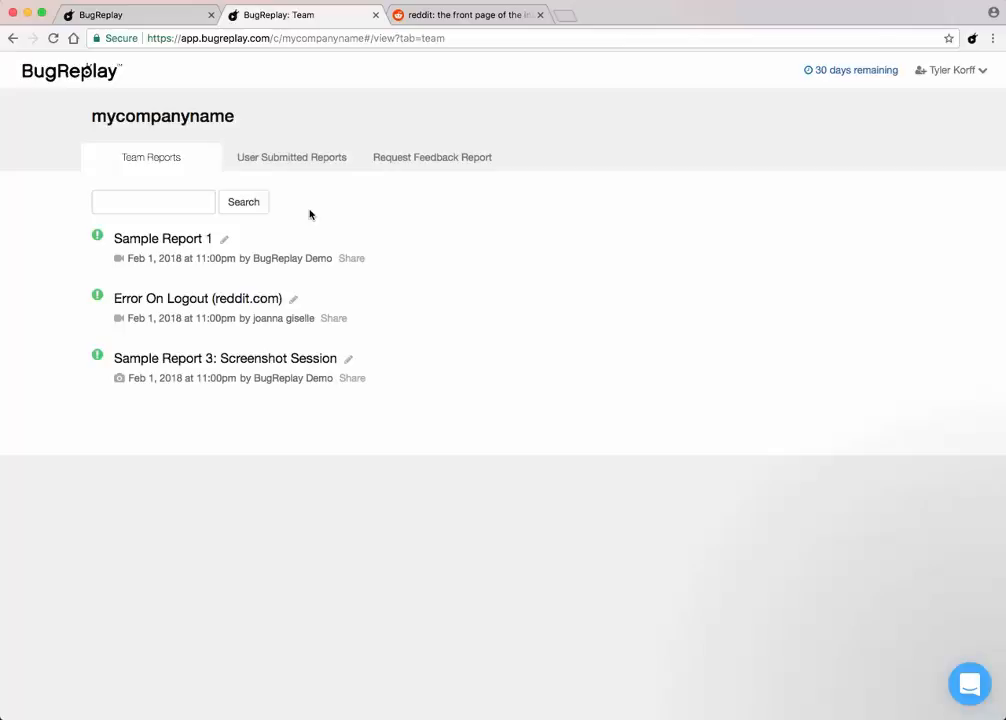
Step: Record a Reddit session opening the AskScience Panel of Scientists XVII post, then stop to preview it
{"action": "left_click", "coordinate": [476, 16]}
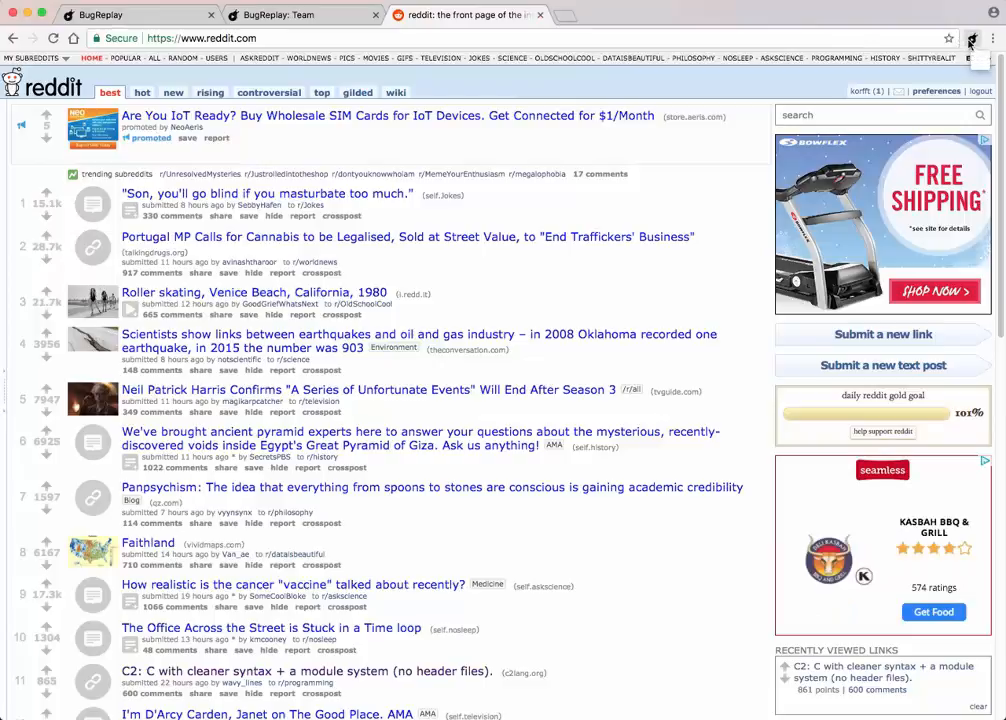
{"action": "left_click", "coordinate": [972, 36]}
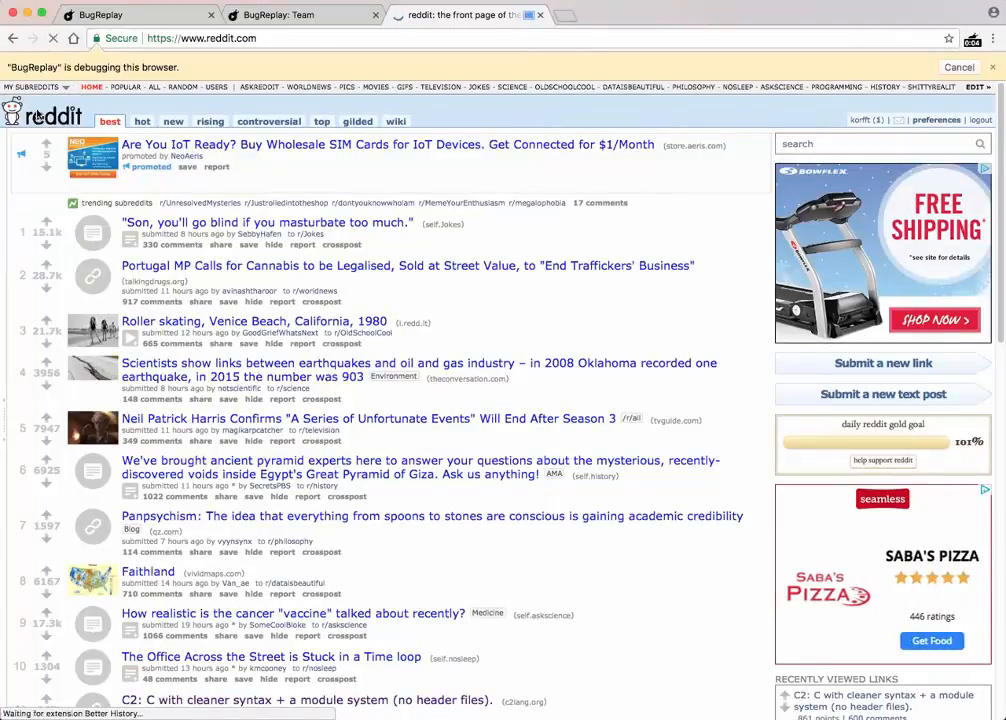
{"action": "left_click", "coordinate": [776, 88]}
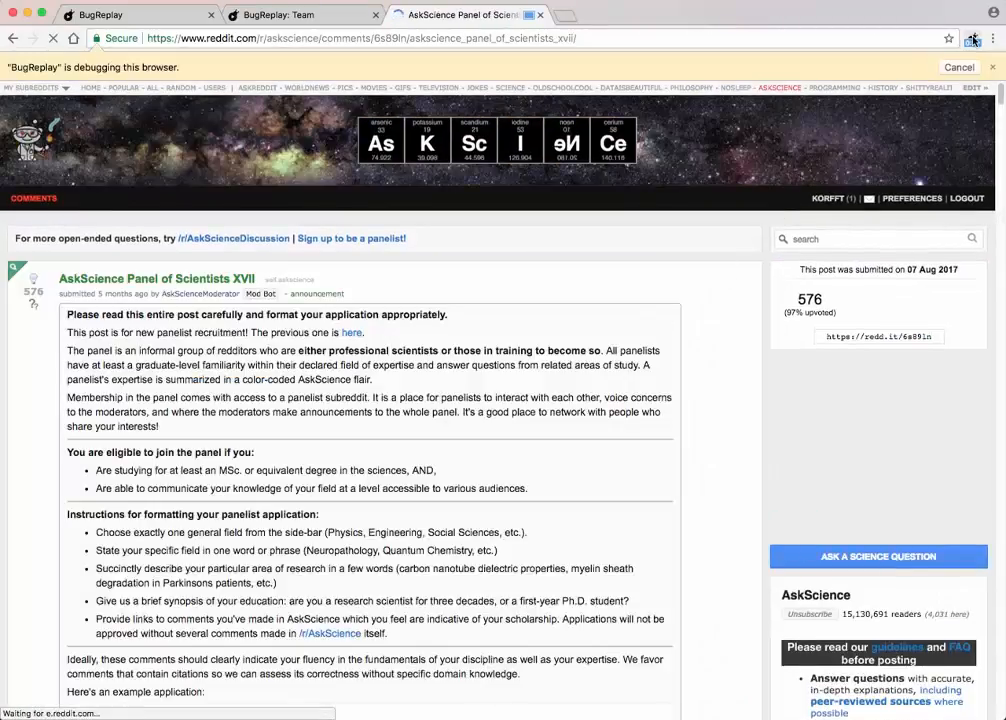
{"action": "left_click", "coordinate": [968, 36]}
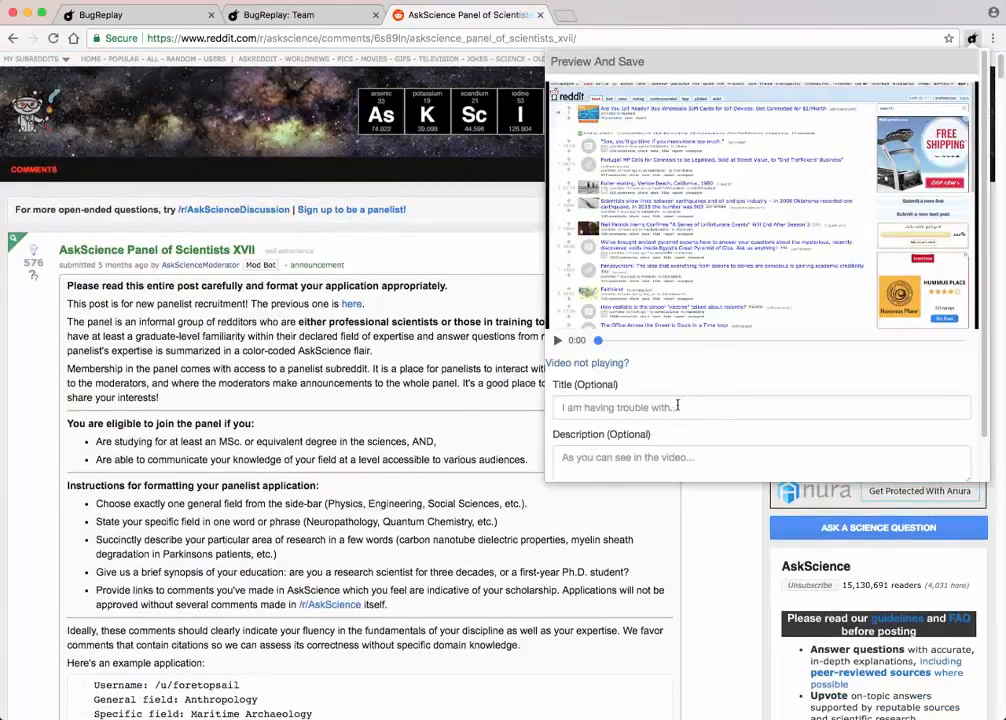
Step: Save the recording as report '503 error' with description 'what's happening???' to the team dashboard
{"action": "type", "text": "503 e"}
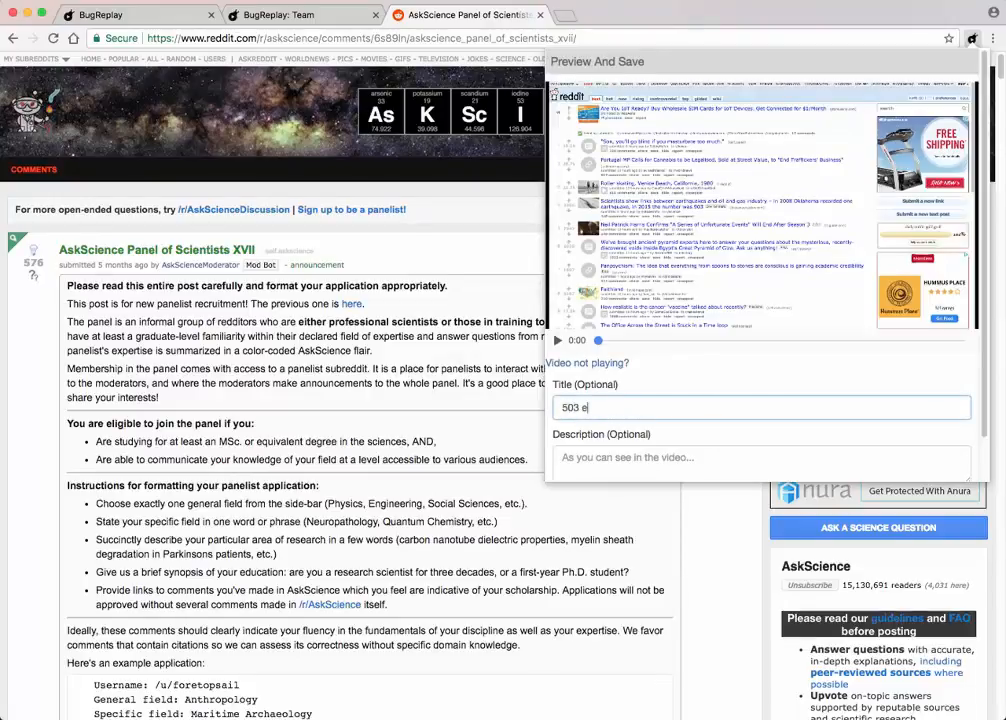
{"action": "type", "text": "what's happening???"}
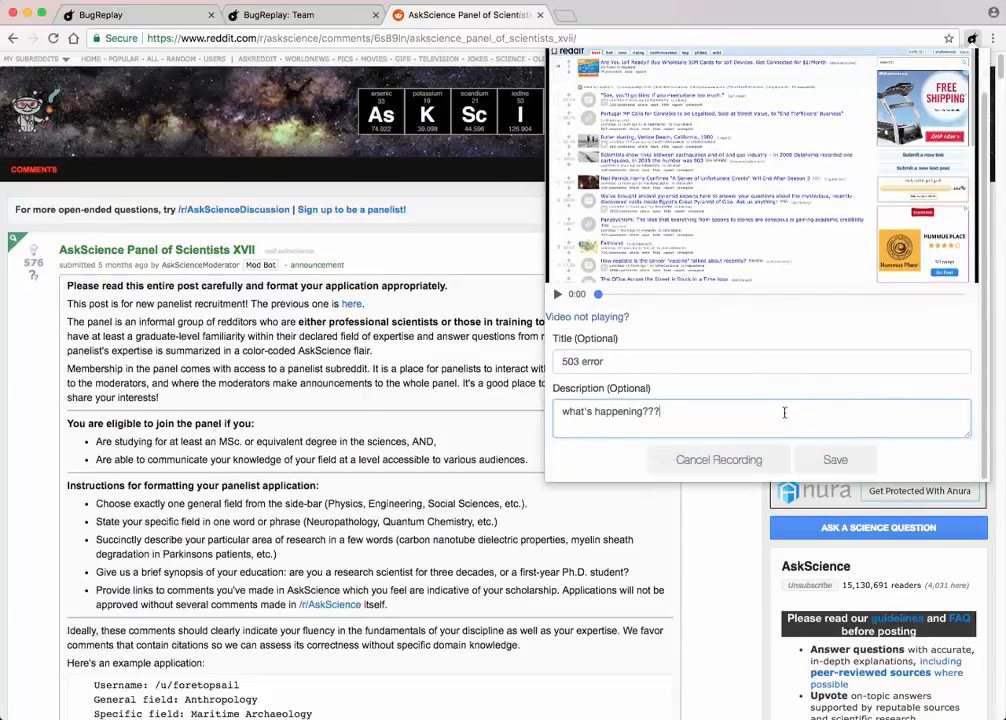
{"action": "left_click", "coordinate": [836, 458]}
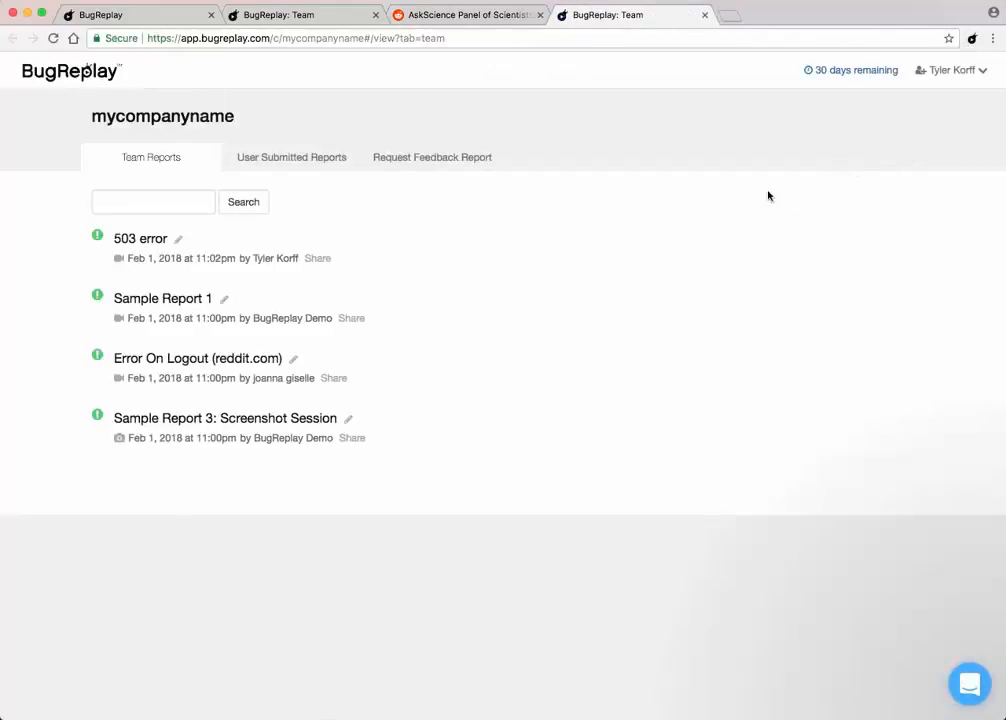
Step: Generate a shared link for the '503 error' report, then mark the report closed from its details
{"action": "left_click", "coordinate": [316, 258]}
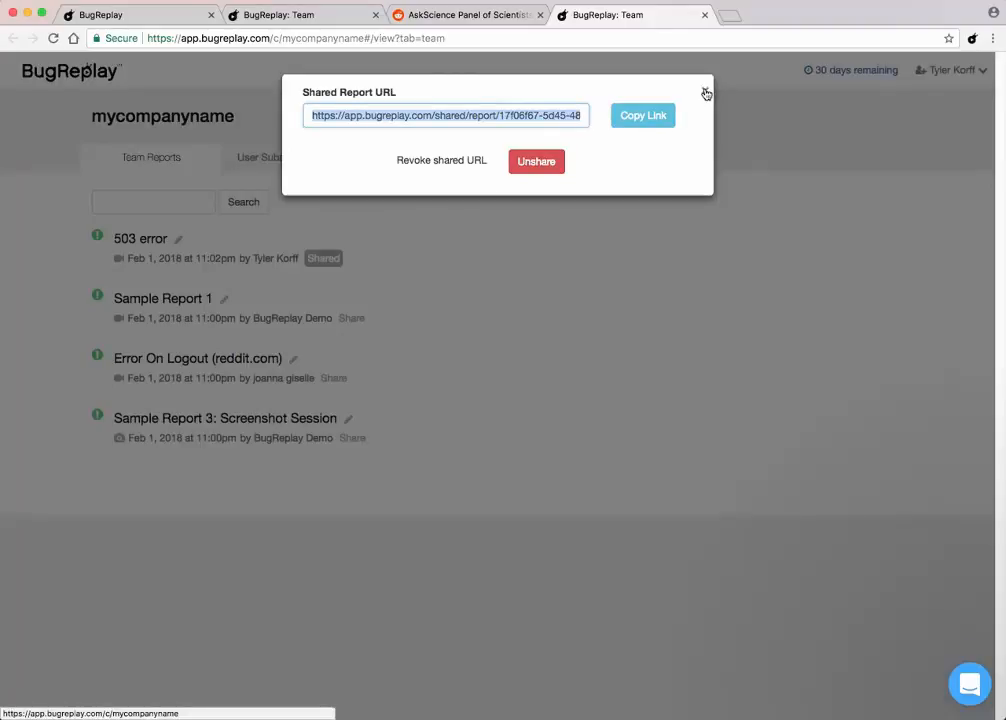
{"action": "left_click", "coordinate": [704, 92]}
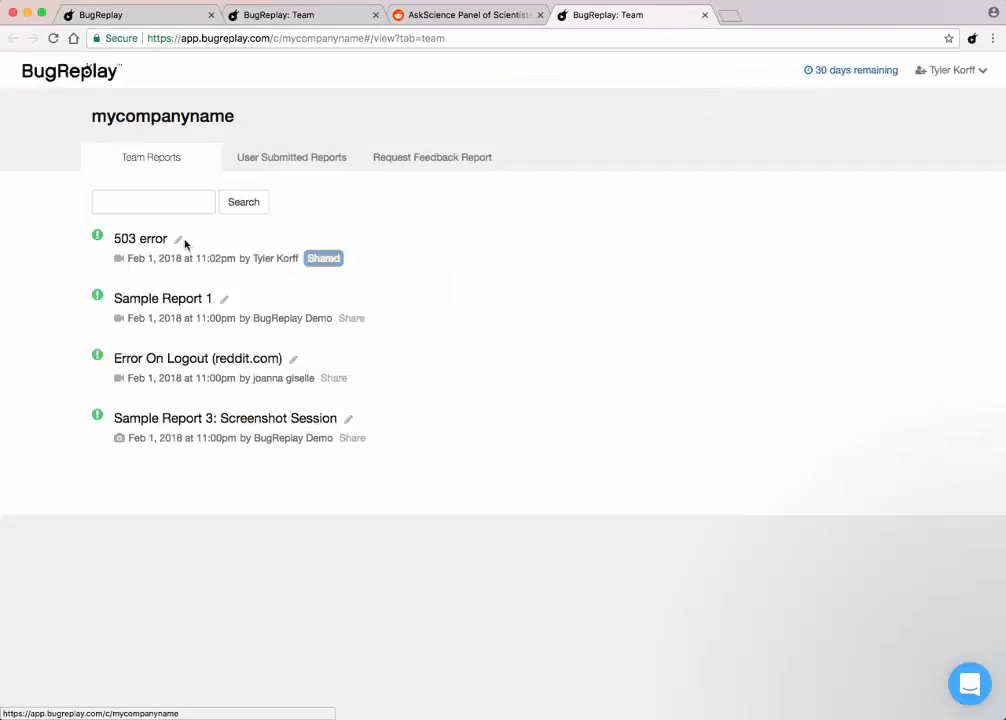
{"action": "left_click", "coordinate": [184, 240]}
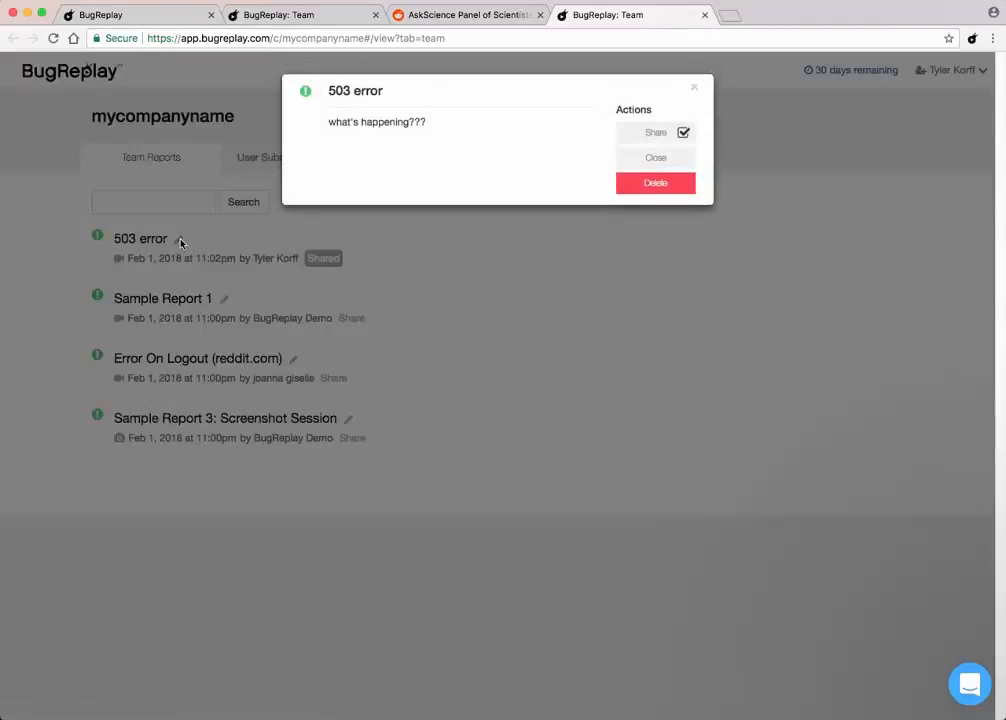
{"action": "mouse_move", "coordinate": [680, 160]}
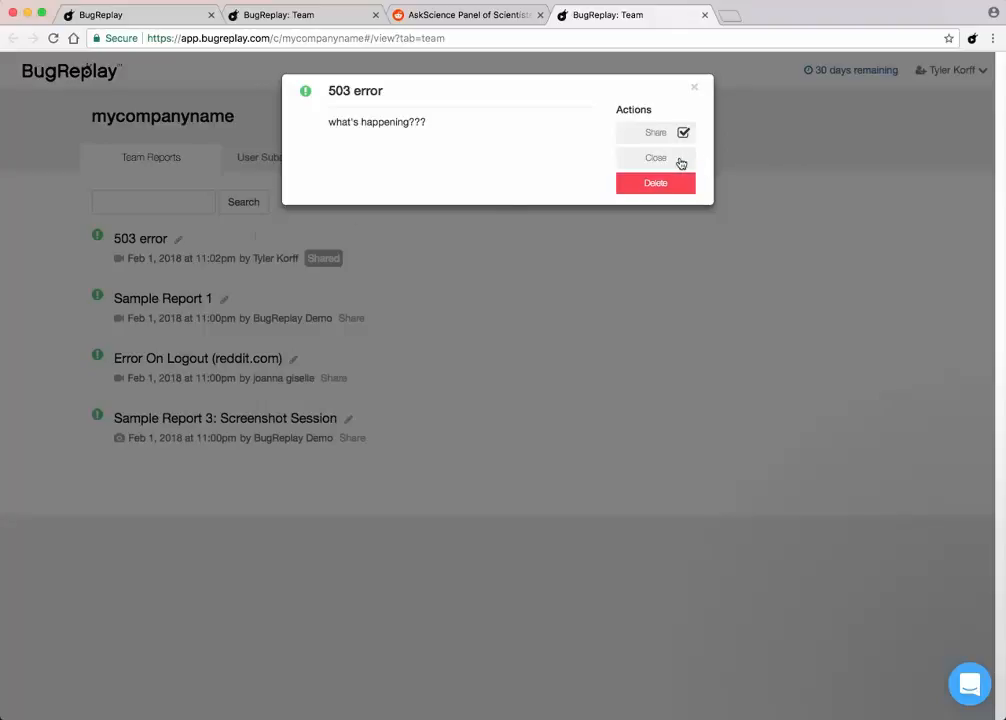
{"action": "left_click", "coordinate": [656, 158]}
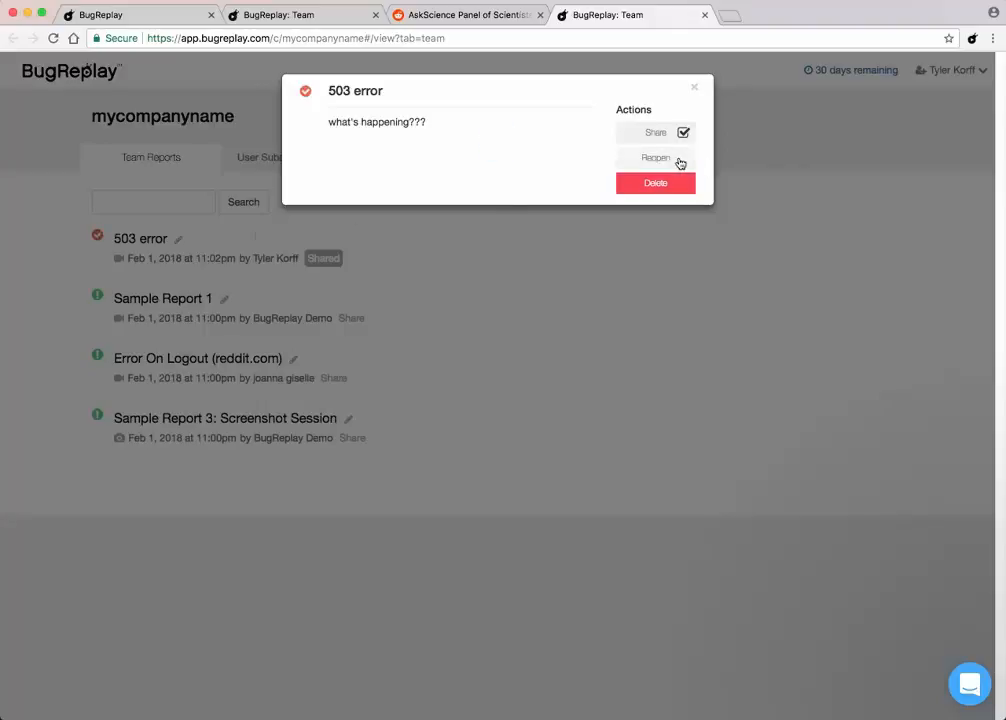